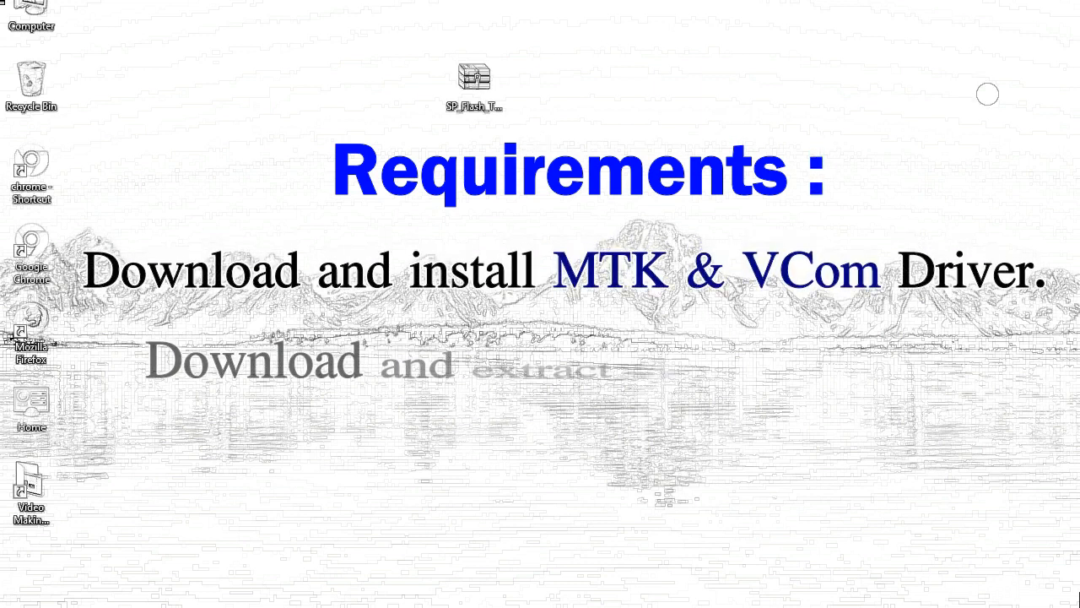
# Step: Extract the archive, move the SP_Flash_Tool_v5.1728_Win folder beside it, and open the folder
pyautogui.rightClick(474, 80)
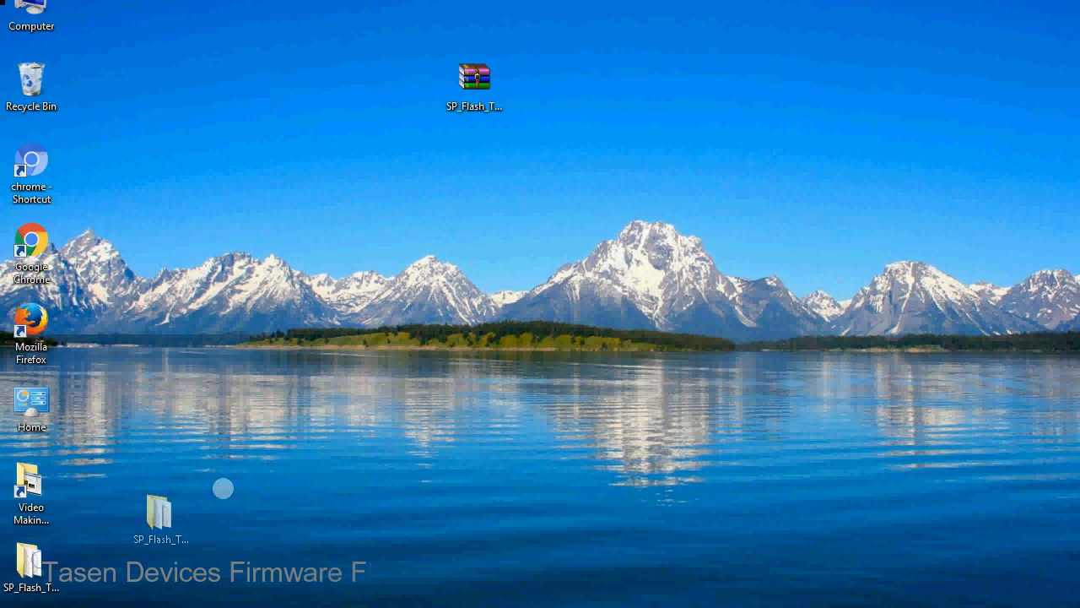
pyautogui.moveTo(161, 511); pyautogui.dragTo(547, 88)
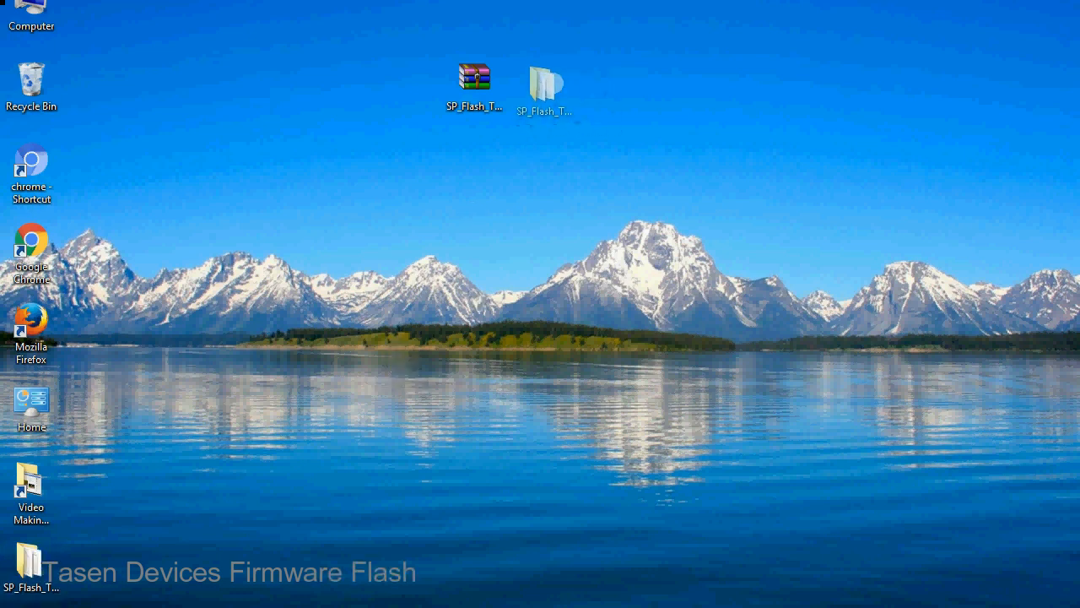
pyautogui.click(545, 84)
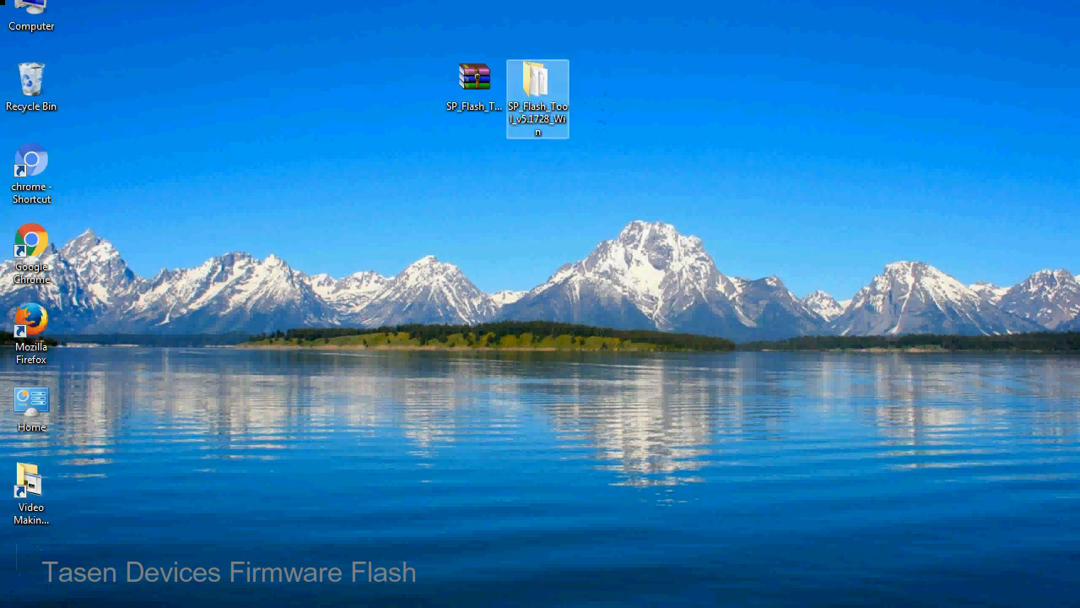
pyautogui.doubleClick(538, 93)
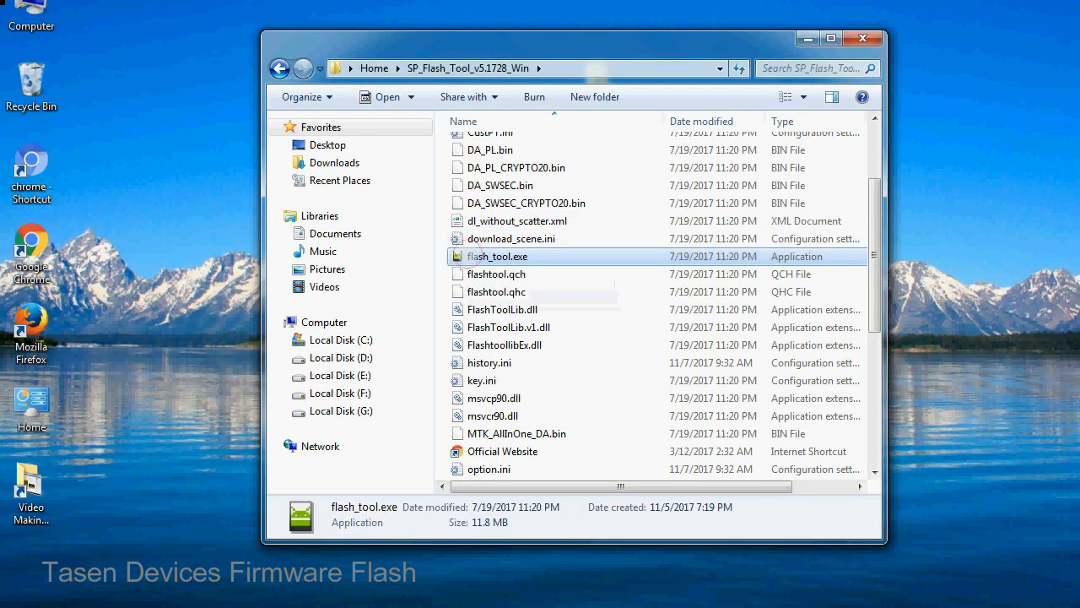
# Step: Launch flash_tool.exe from the SP_Flash_Tool_v5.1728_Win folder
pyautogui.rightClick(500, 256)
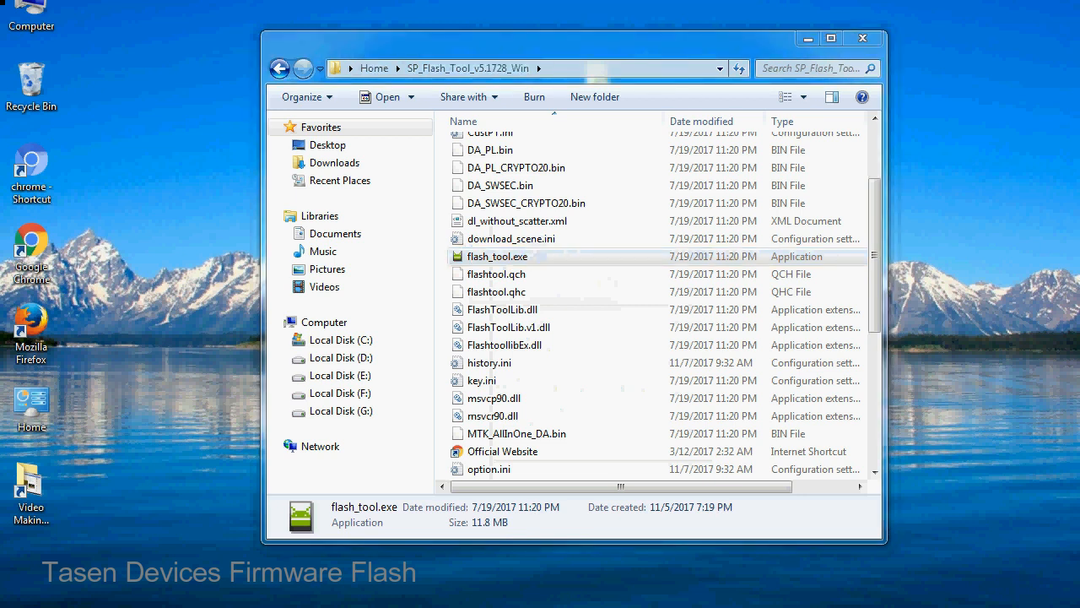
pyautogui.doubleClick(496, 256)
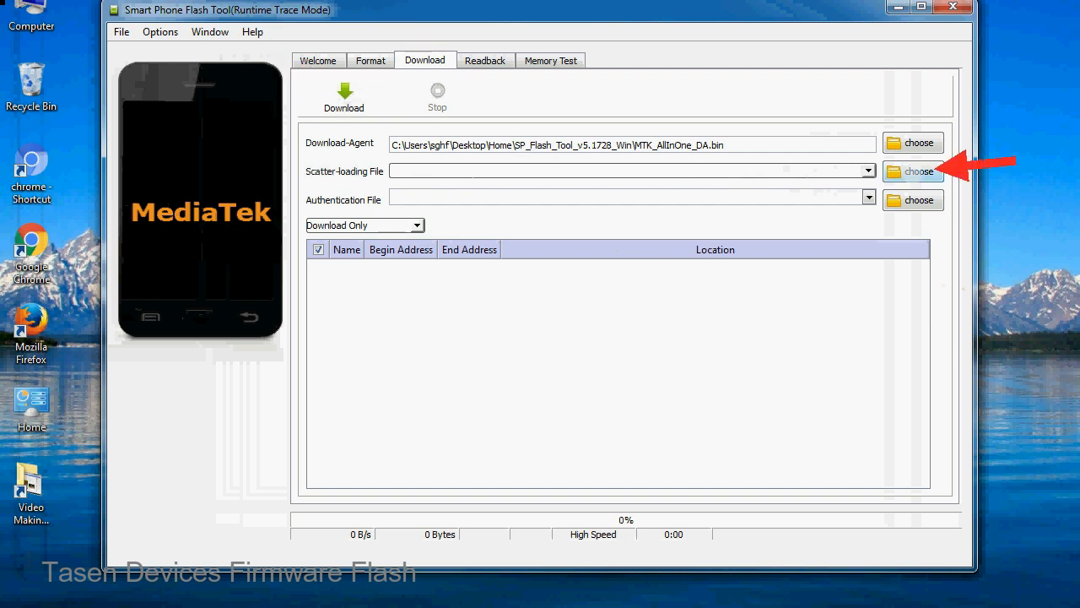
# Step: Browse for a scatter-loading file on the Download tab
pyautogui.click(912, 171)
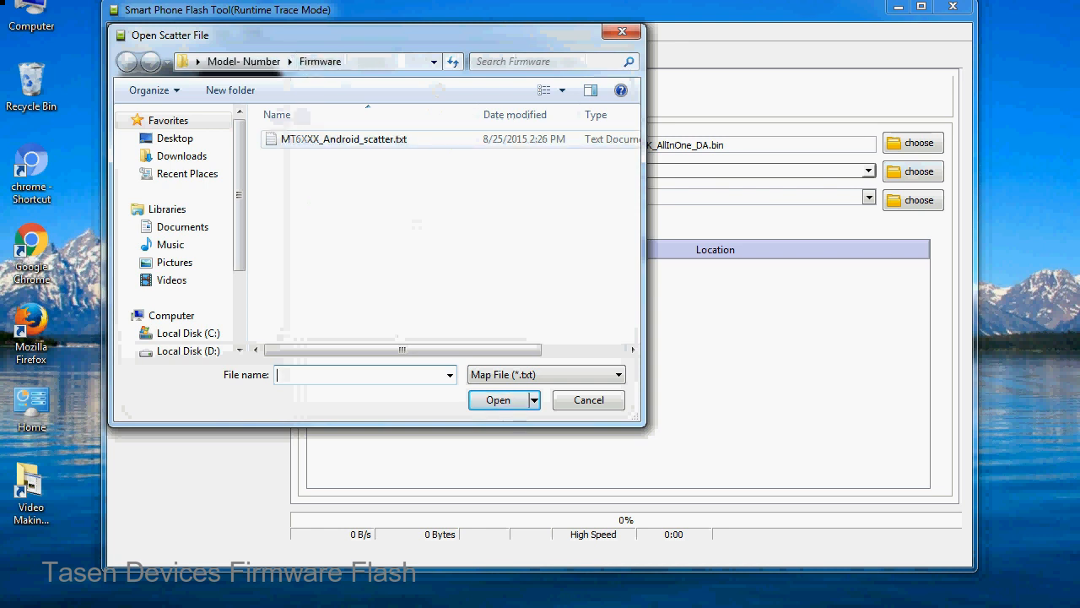
# Step: Load MT6XXX_Android_scatter.txt as the scatter-loading file
pyautogui.click(346, 138)
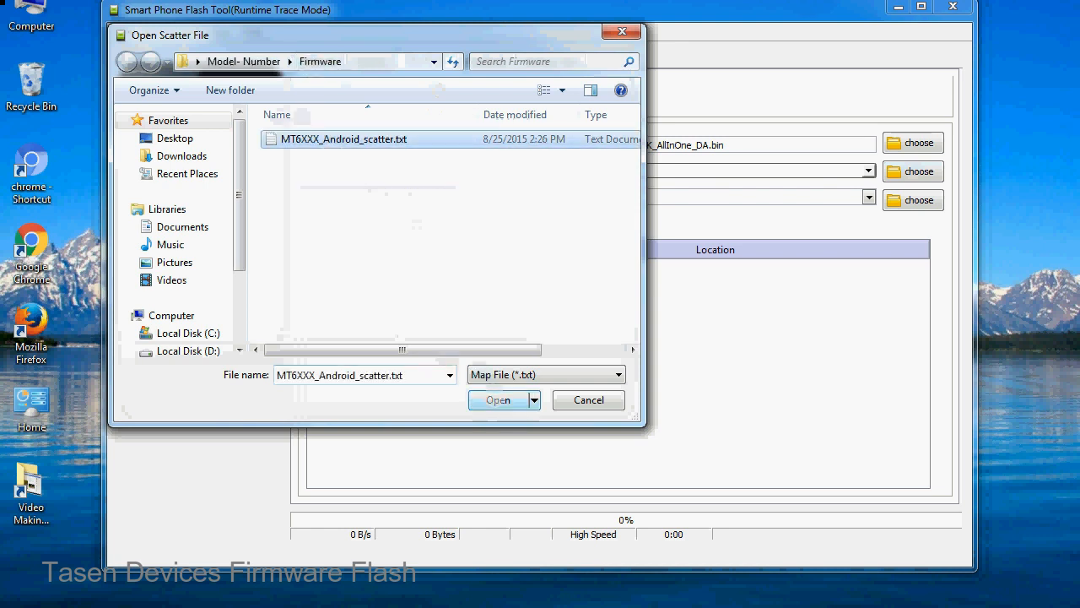
pyautogui.click(498, 399)
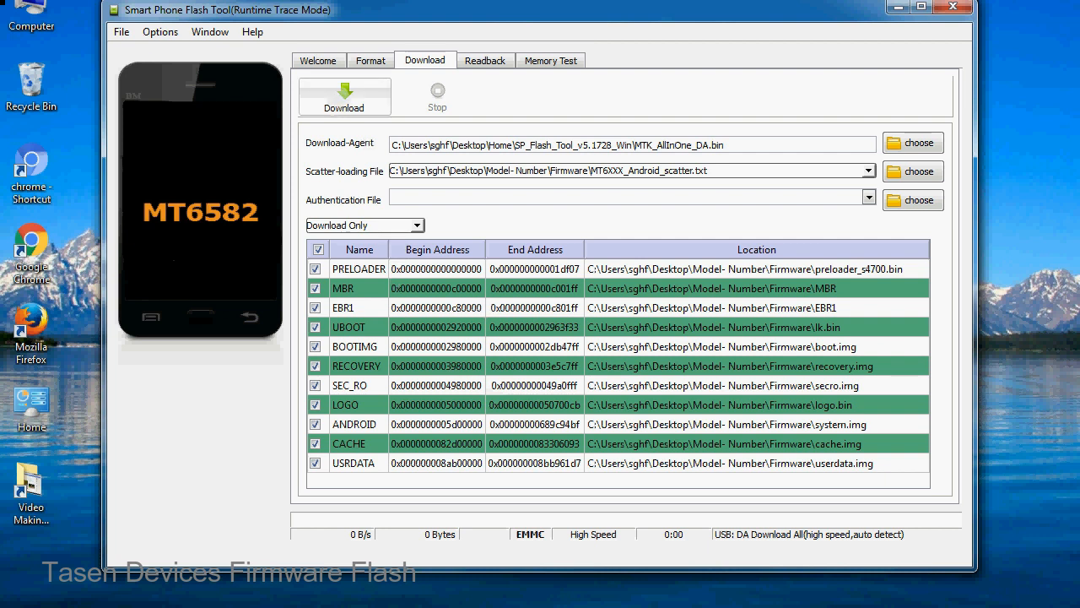
# Step: Start the Download Only flash of all partitions, PRELOADER through USRDATA
pyautogui.click(344, 95)
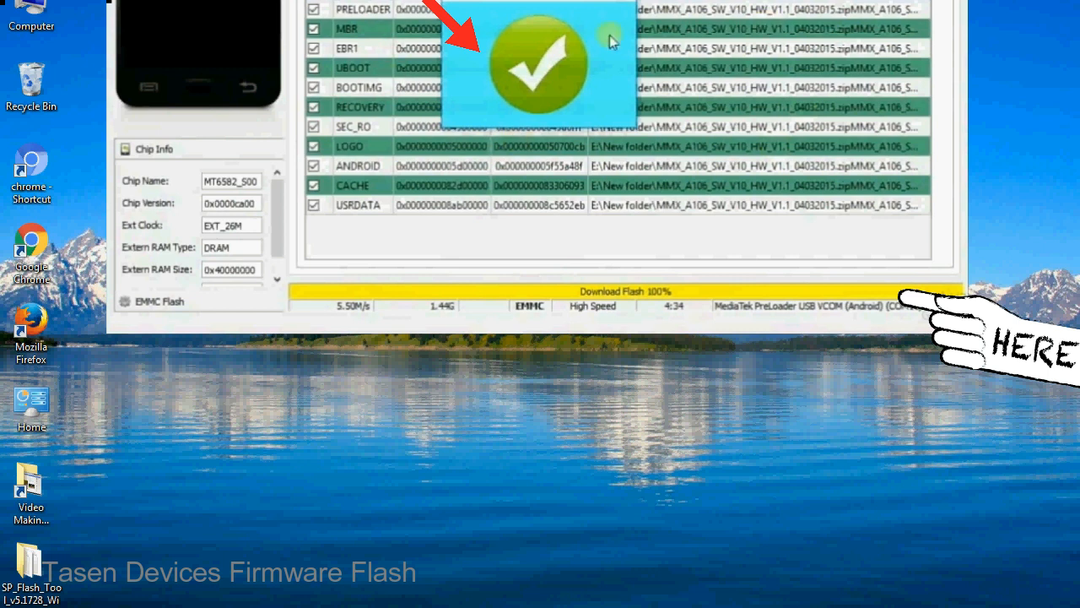
pyautogui.moveTo(625, 97)
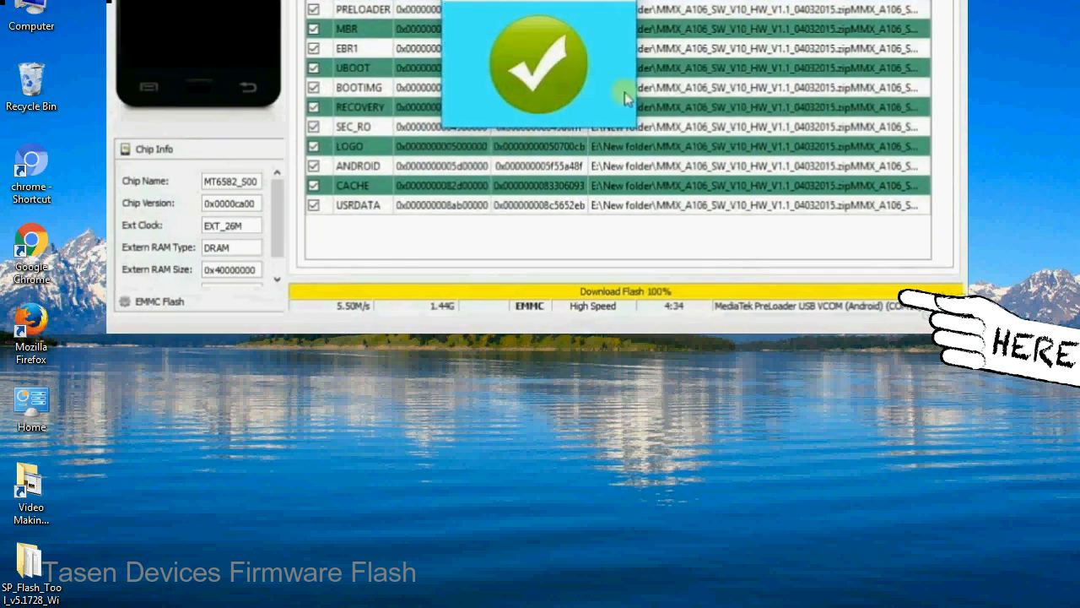